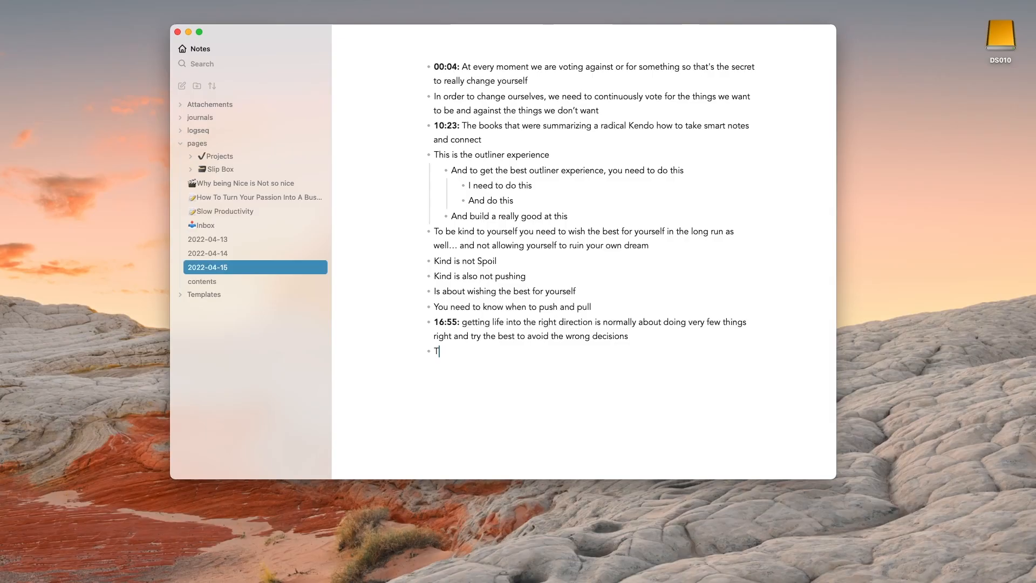
text(he slow)
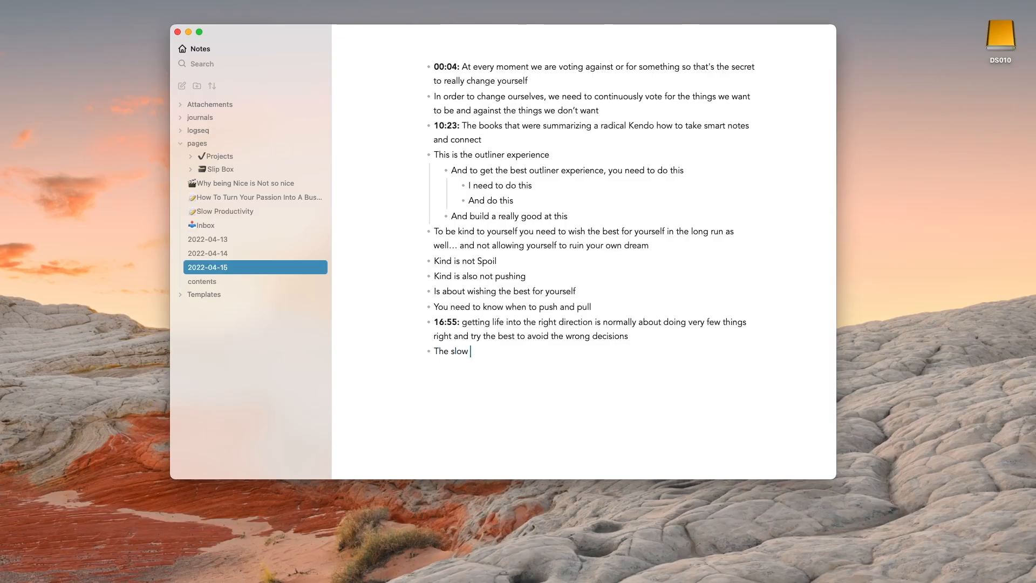